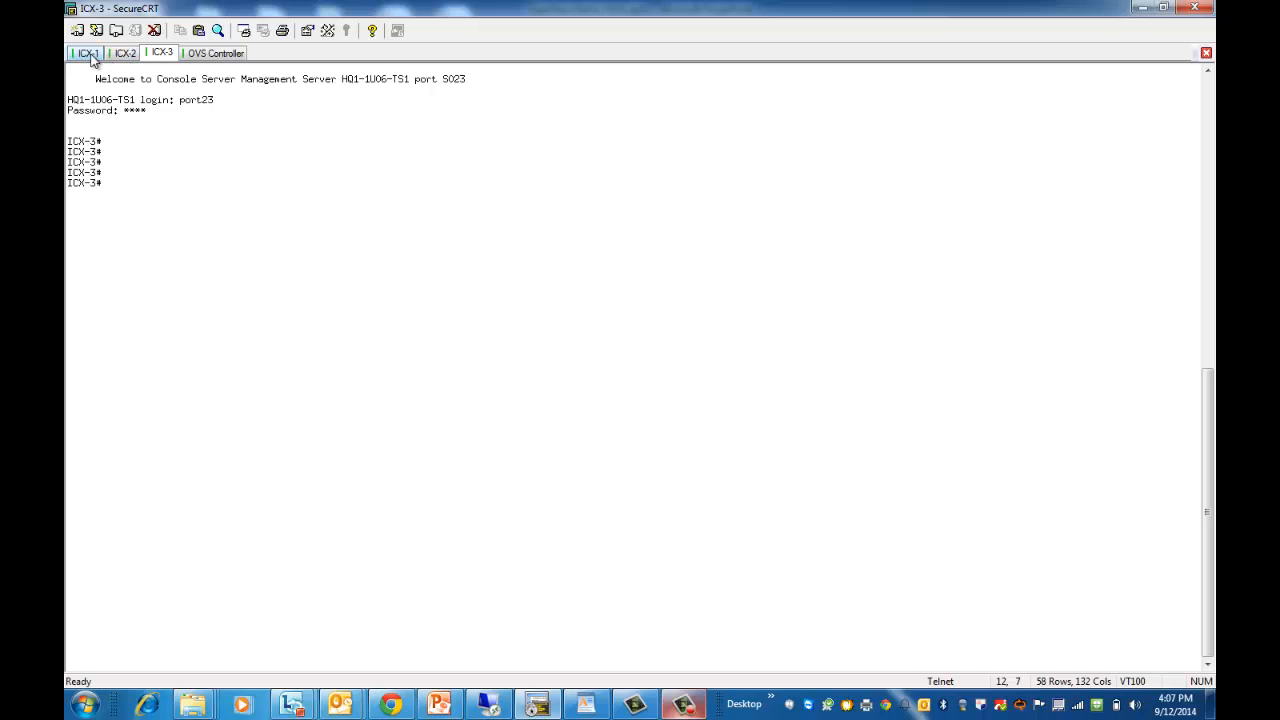
- Run 'show open flow' on ICX-1, ICX-2 and ICX-3, confirming zero flows on each
click(85, 52)
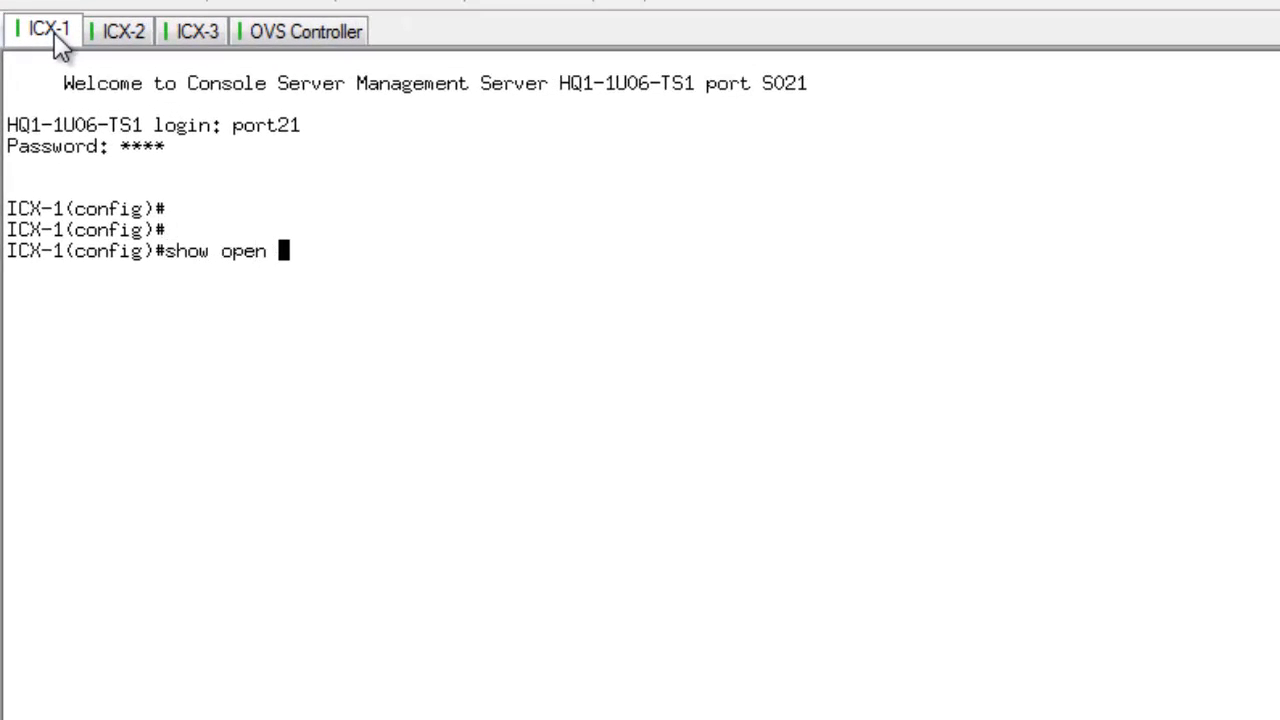
text(flow)
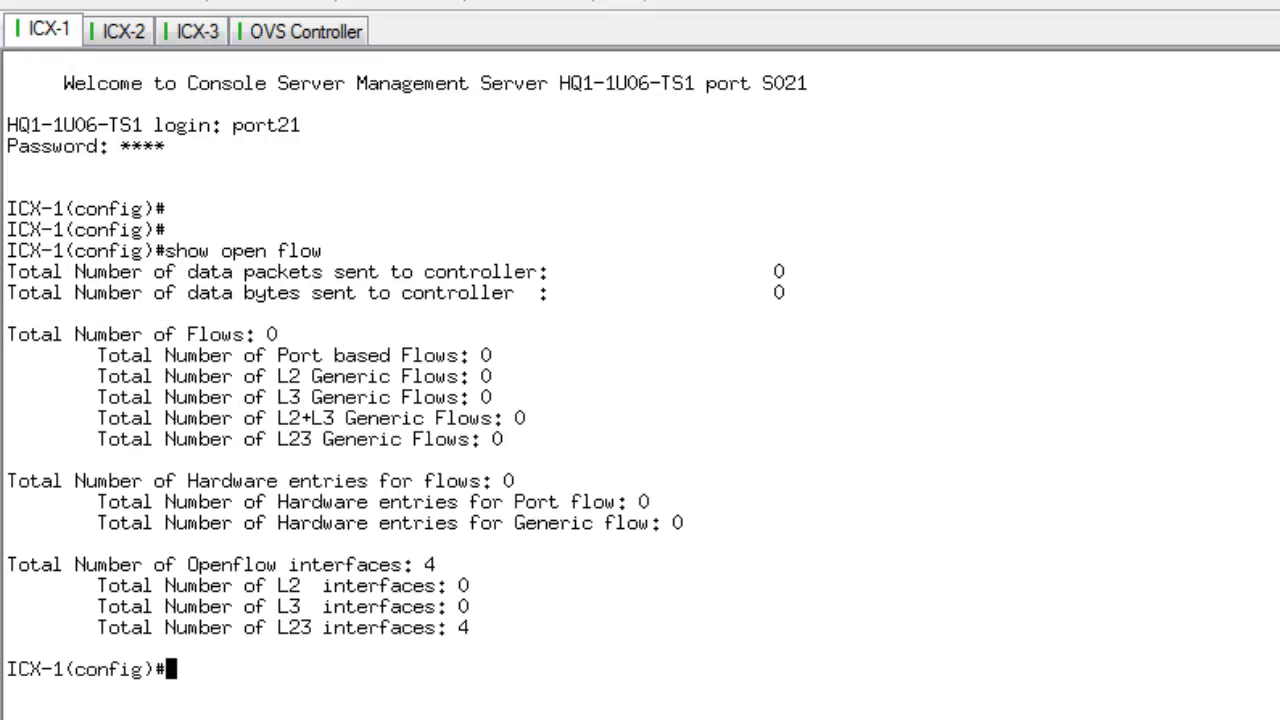
click(122, 30)
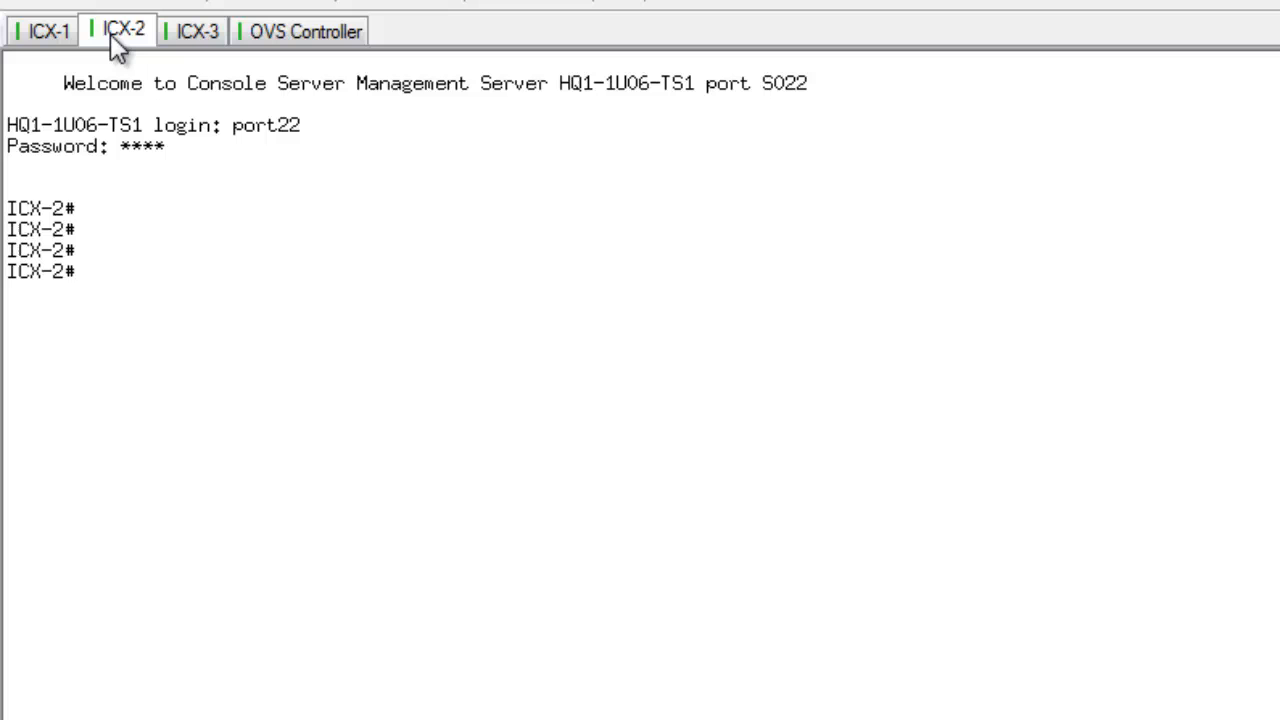
text(show open flow)
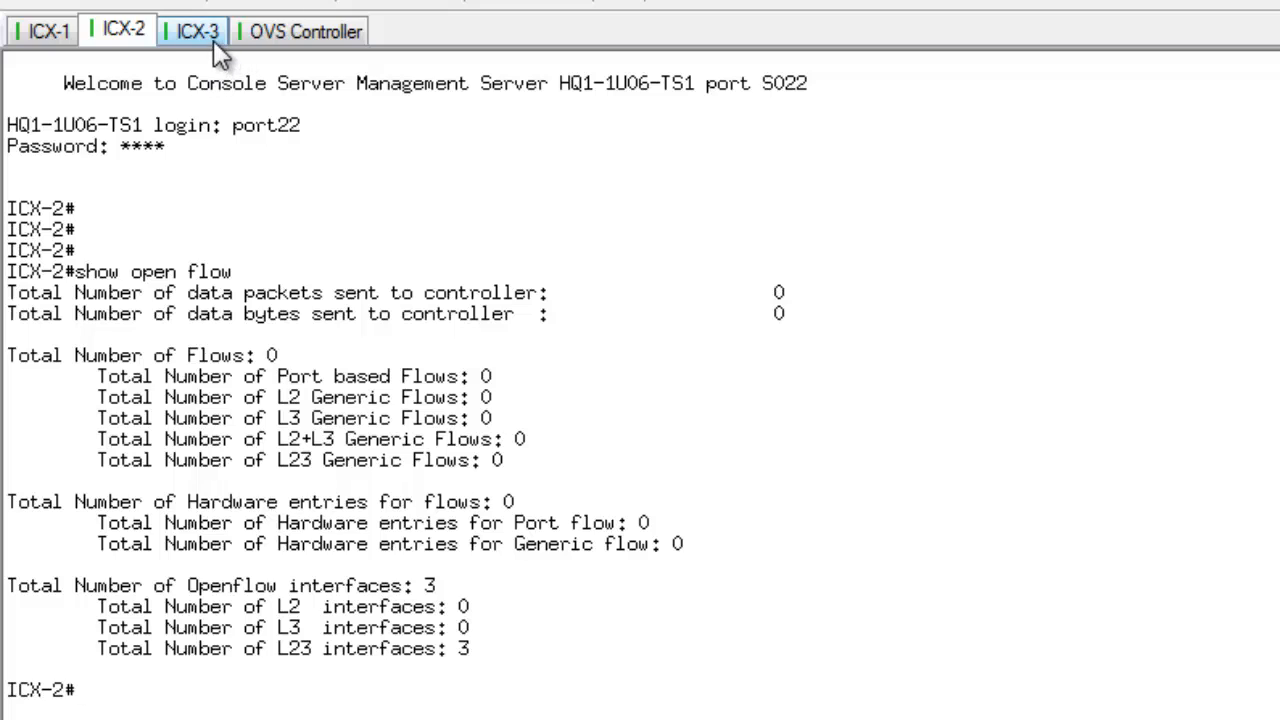
click(196, 30)
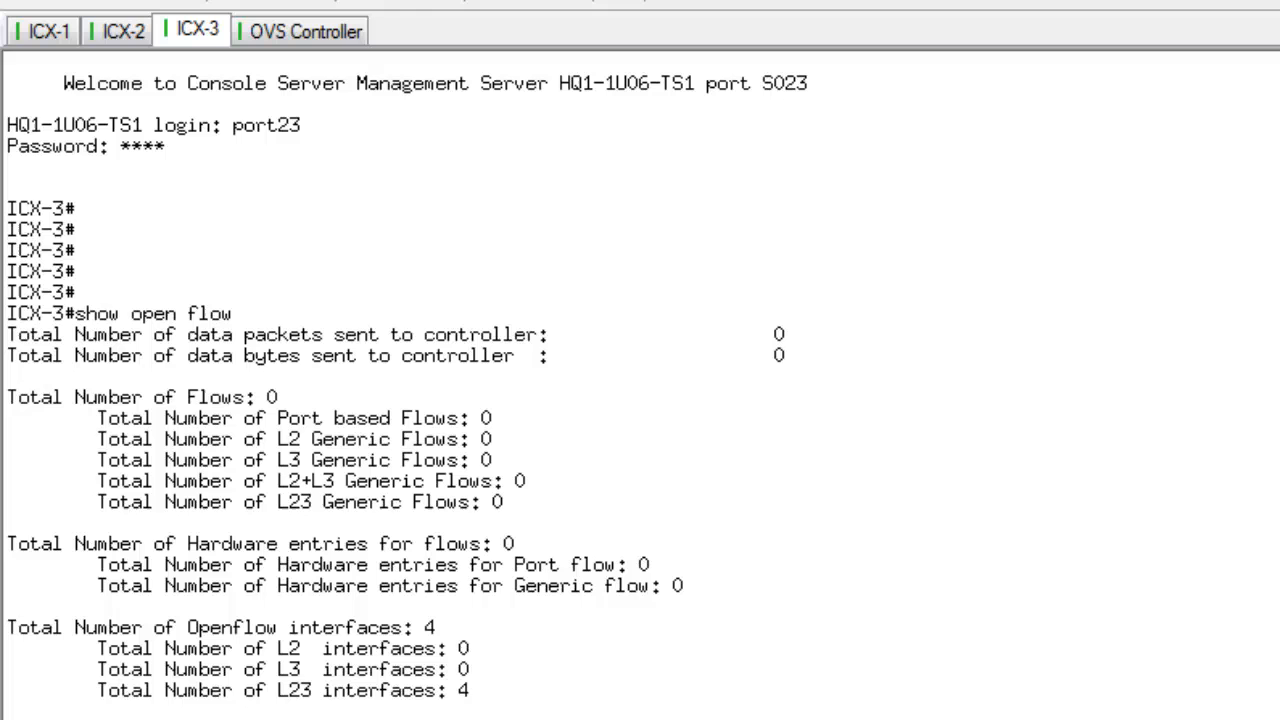
- Add a flow matching port 1, VLAN 10, PCP 5 that enqueues to port 3 queue 5
click(305, 29)
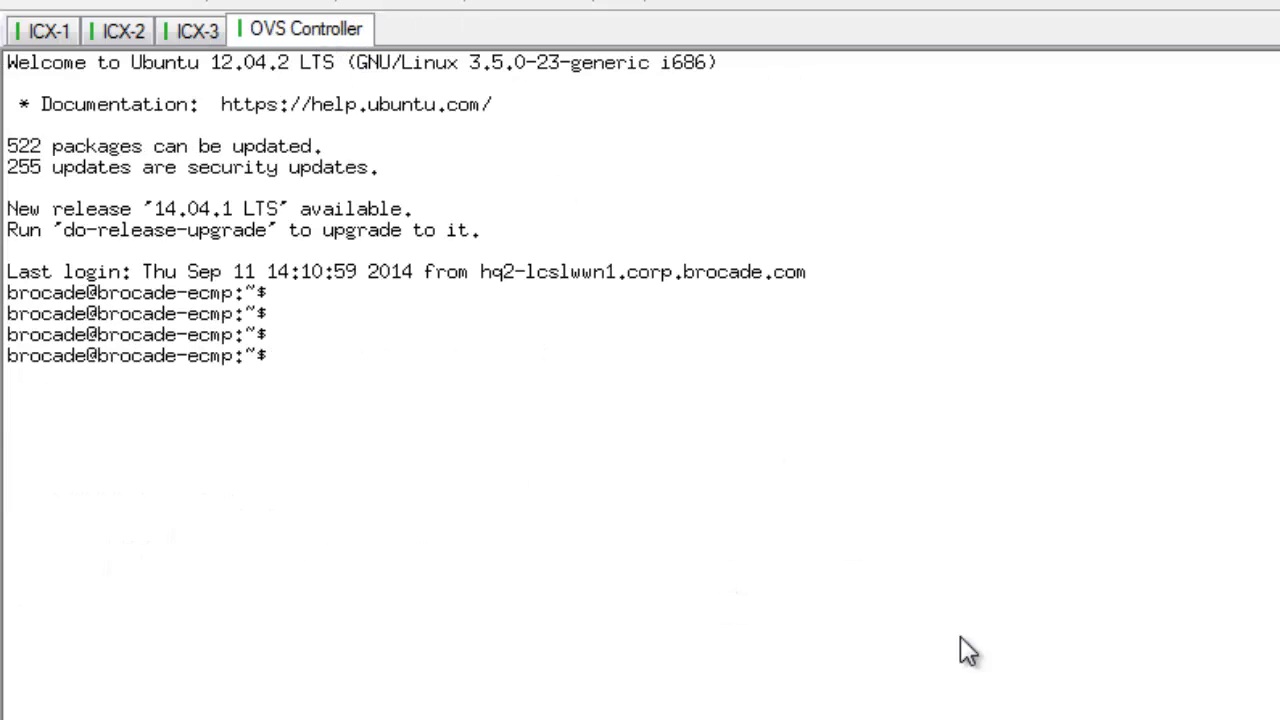
text(ovs-ofctl add-flow tcp:10.18.252.21 "in_port=1 dl_type=0x80)
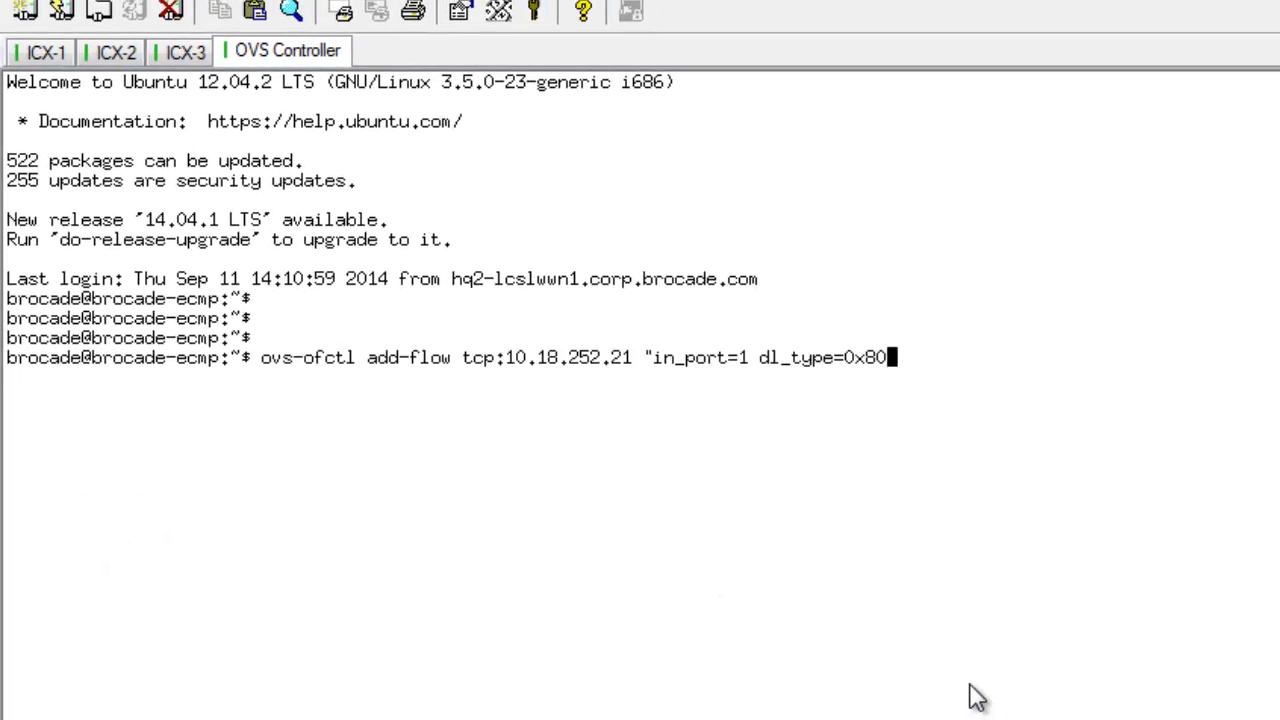
text(0 dl_vlan=10 dl_vlan_pcp=5 action=enqueue:3:5 output:3")
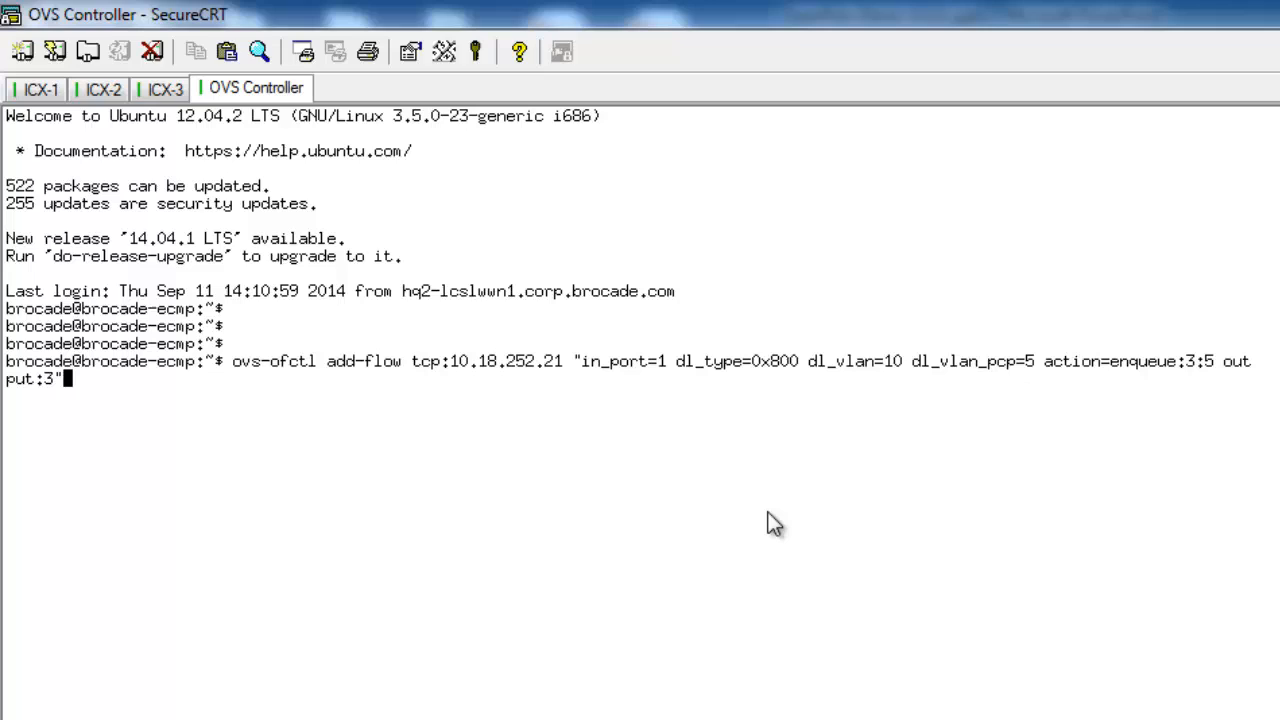
mouse_move(920, 435)
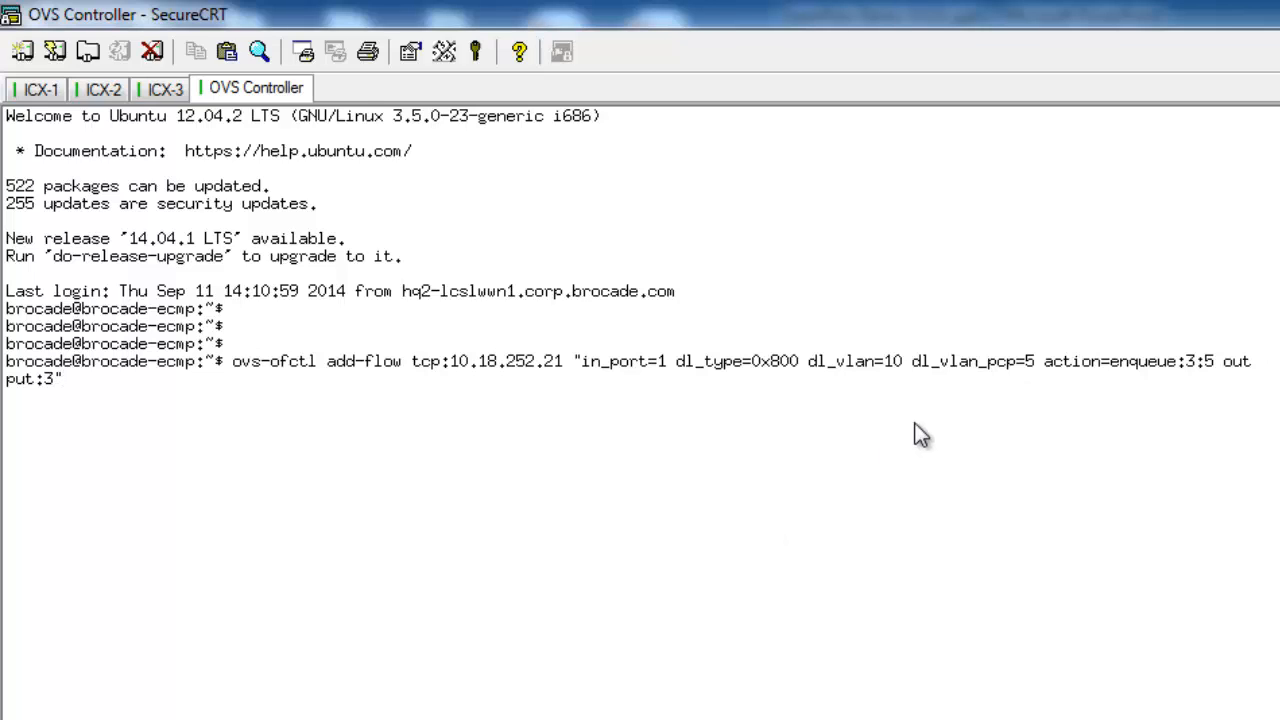
double_click(980, 361)
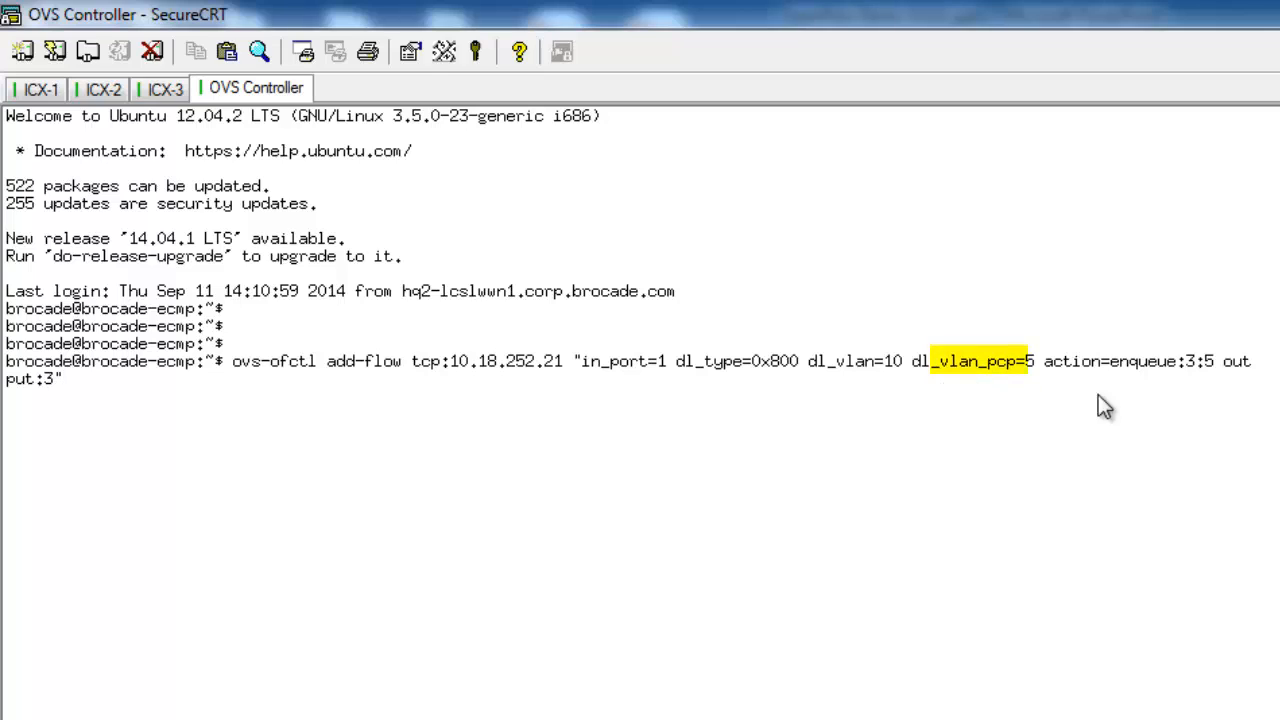
mouse_move(1193, 388)
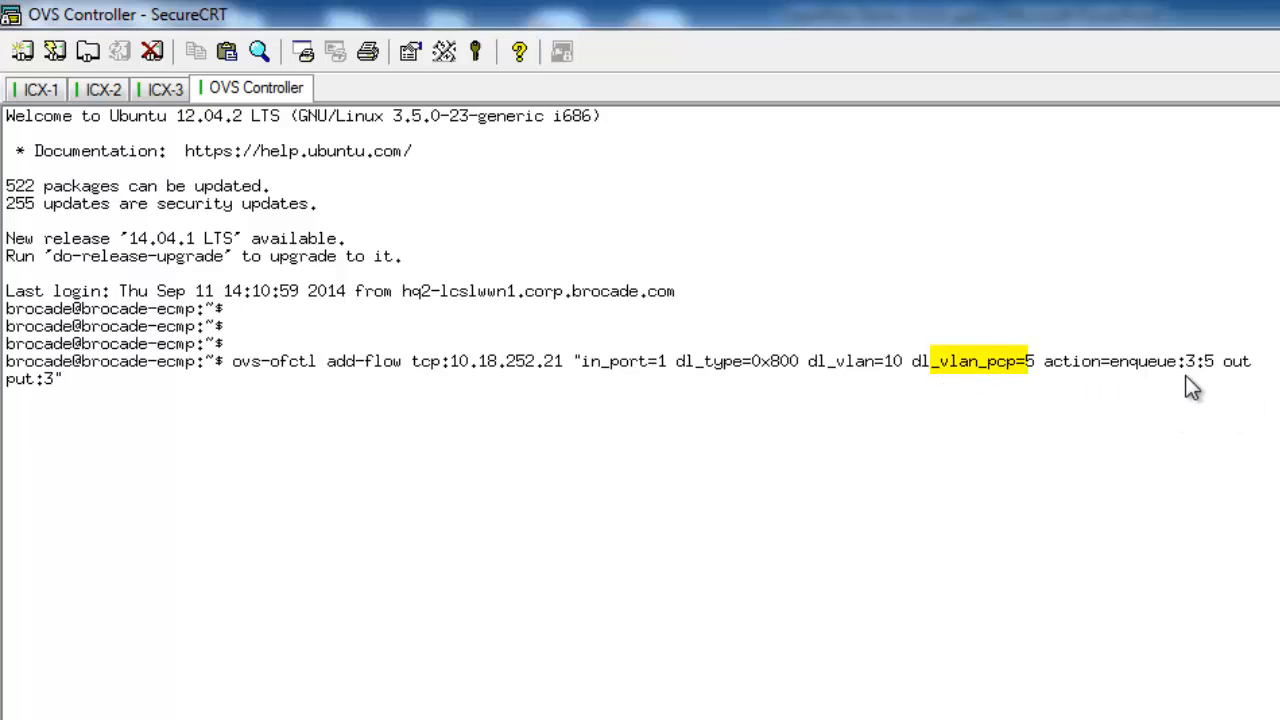
mouse_move(1199, 382)
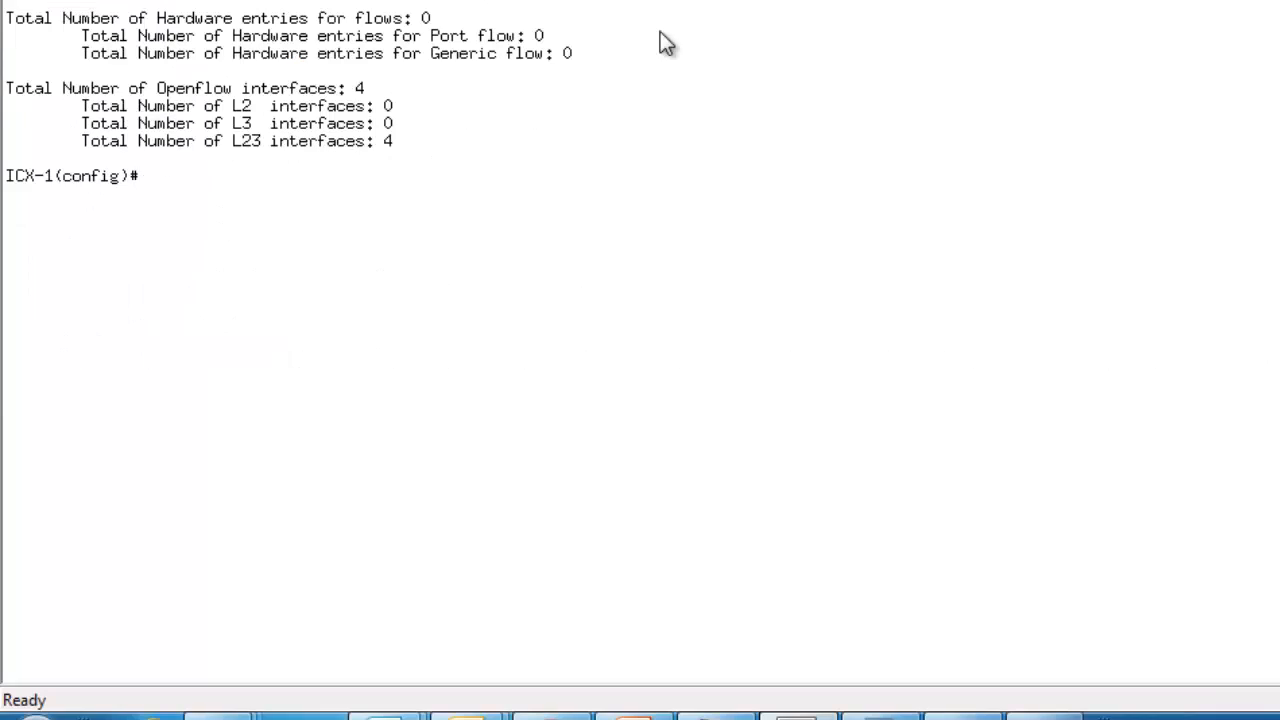
- Page through 'show open flow' on ICX-1 to inspect the VLAN 10 PCP 5 flow to e1/1/3 queue 5
text(show open flow)
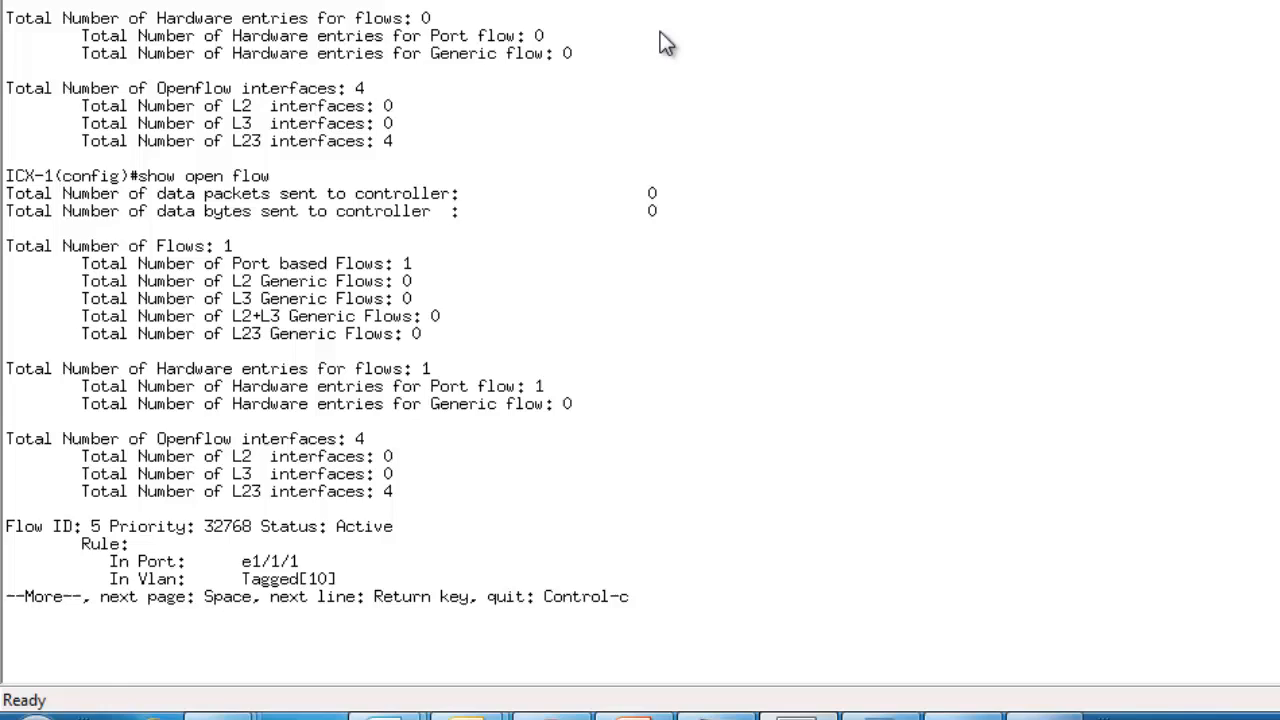
key(space)
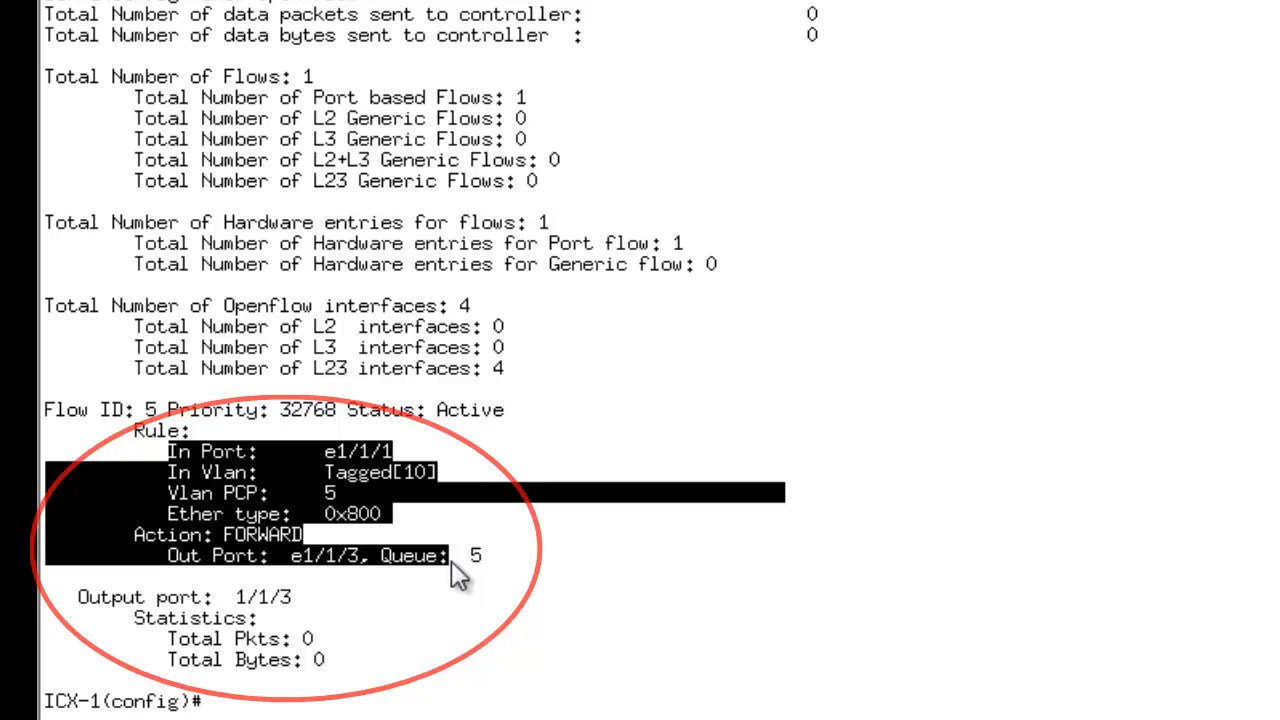
mouse_move(540, 575)
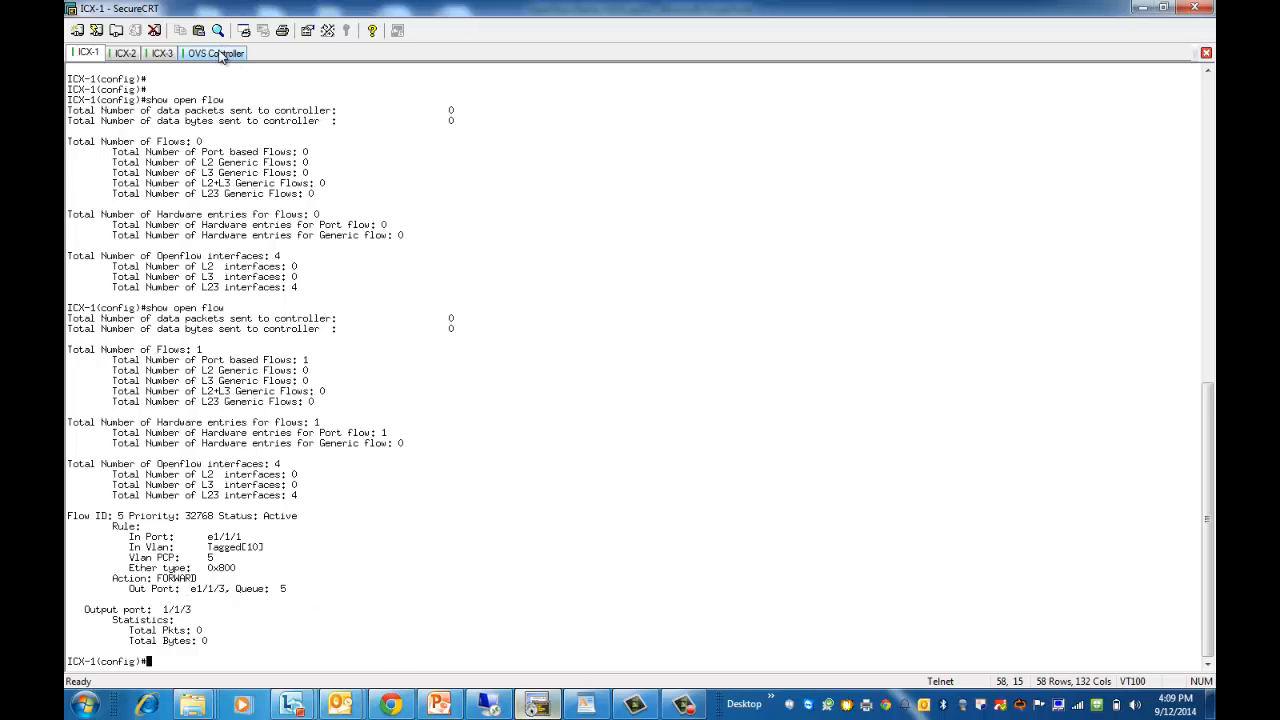
- Return to the OVS Controller console to add the PCP 0 flow to queue 0
click(213, 53)
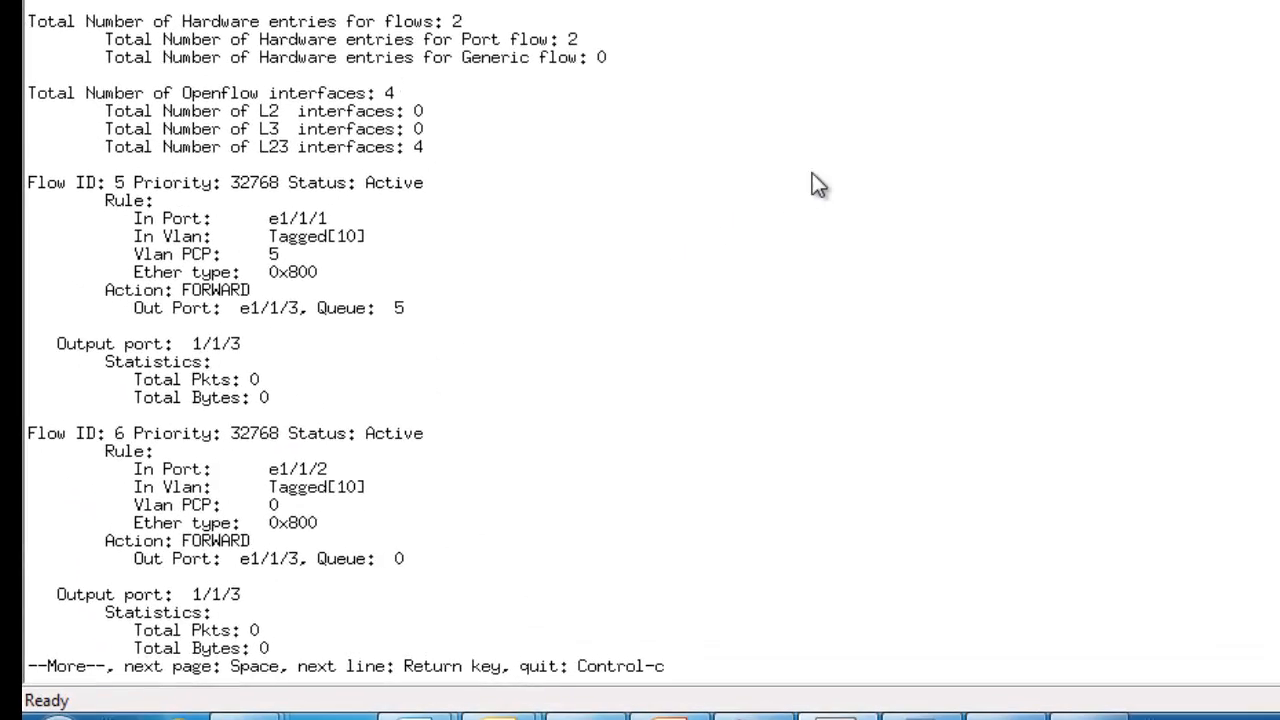
mouse_move(605, 480)
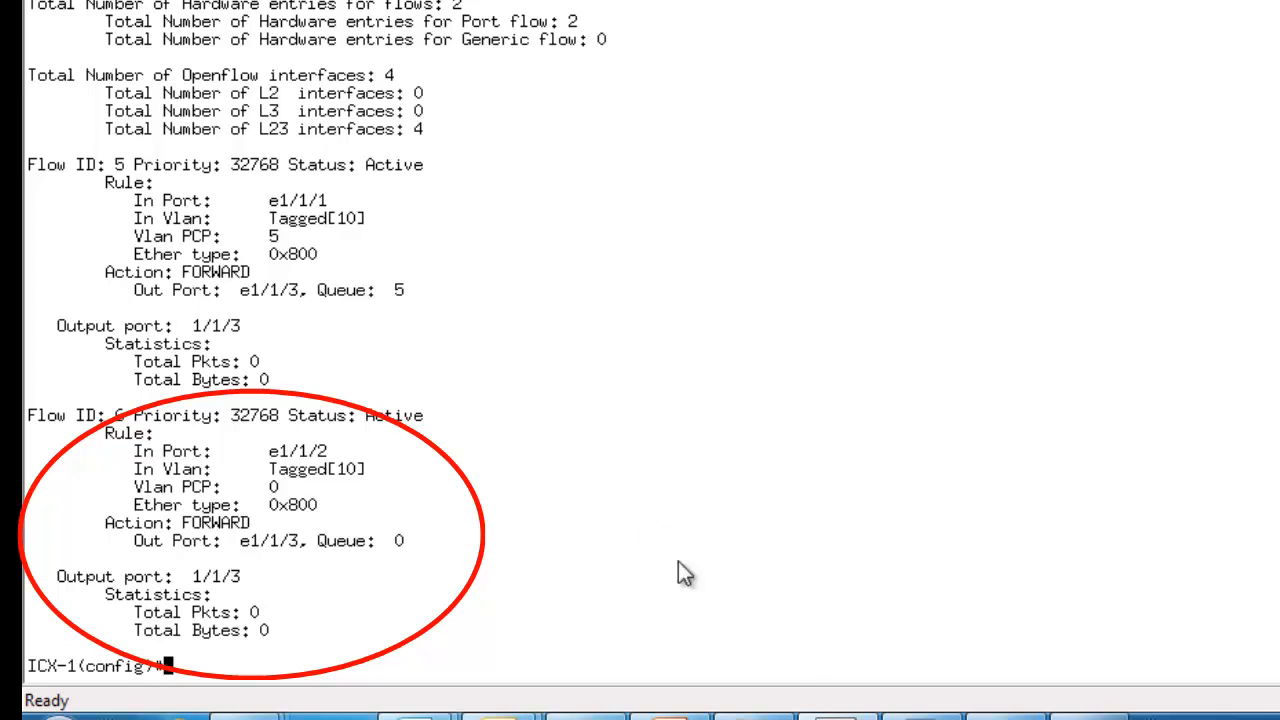
mouse_move(790, 525)
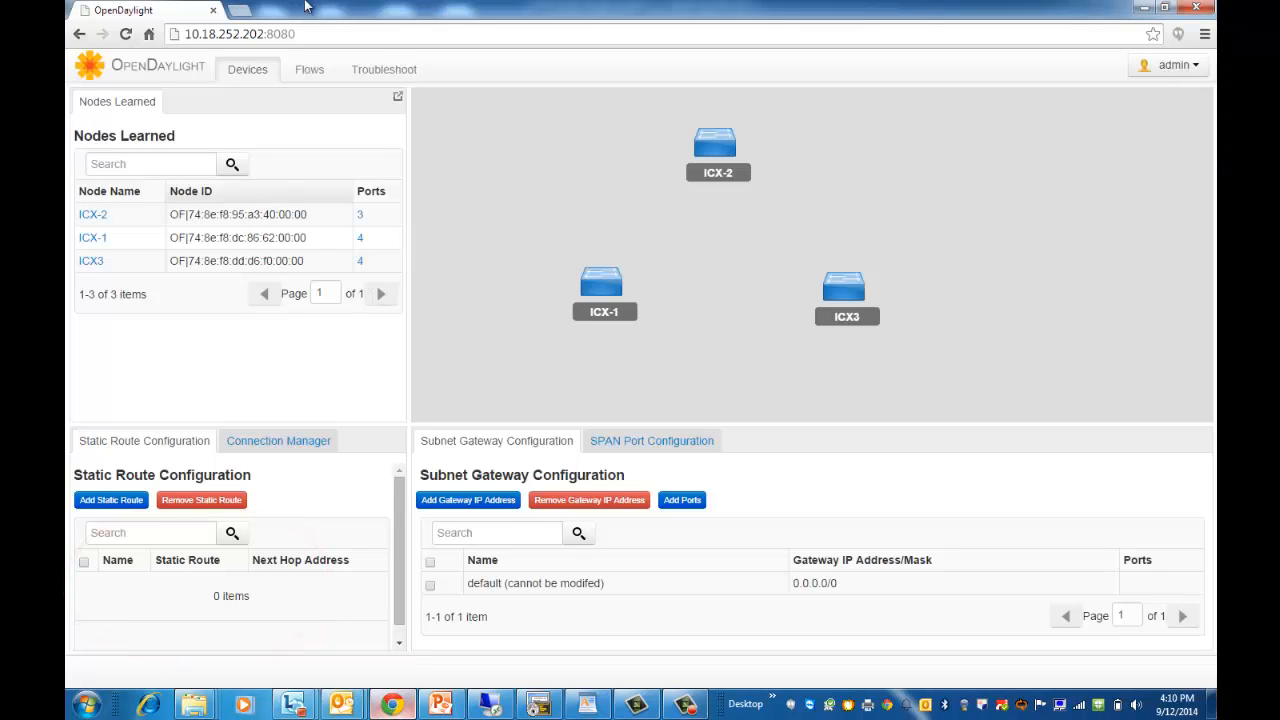
- Install the VLANPCPICX2transit and VLANPCPICX3result flows from the Flows list
click(309, 69)
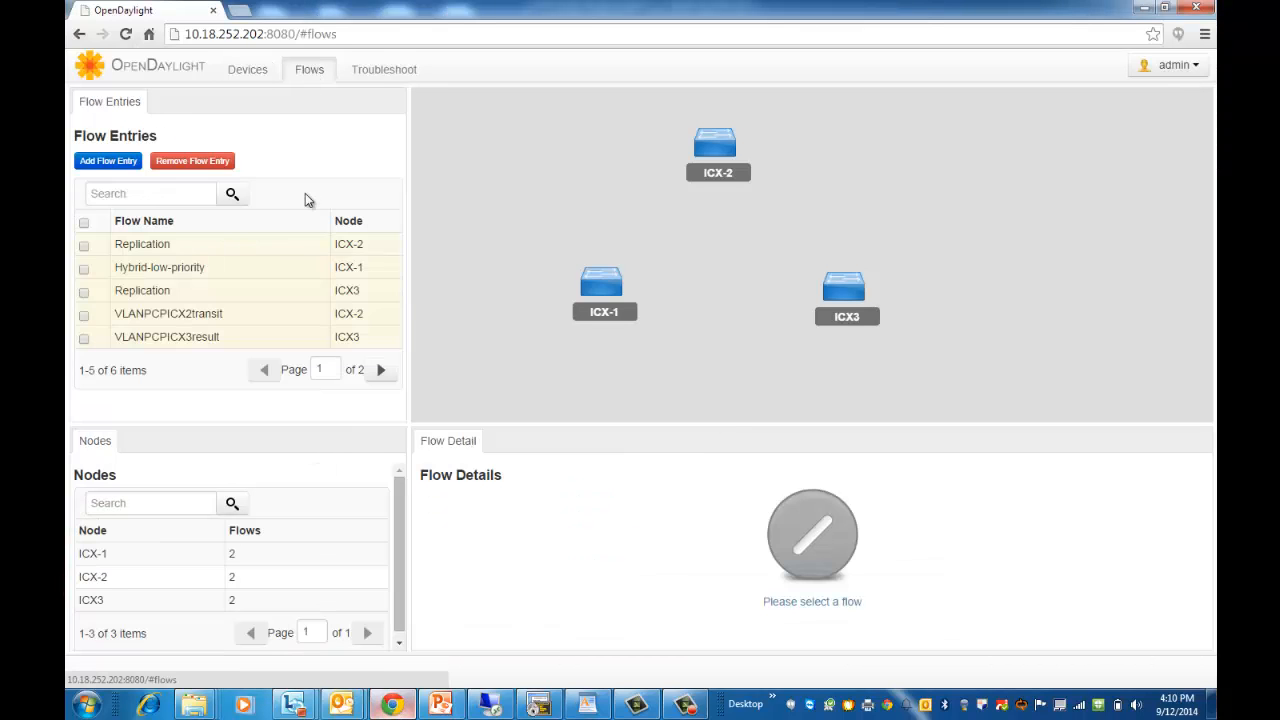
click(168, 313)
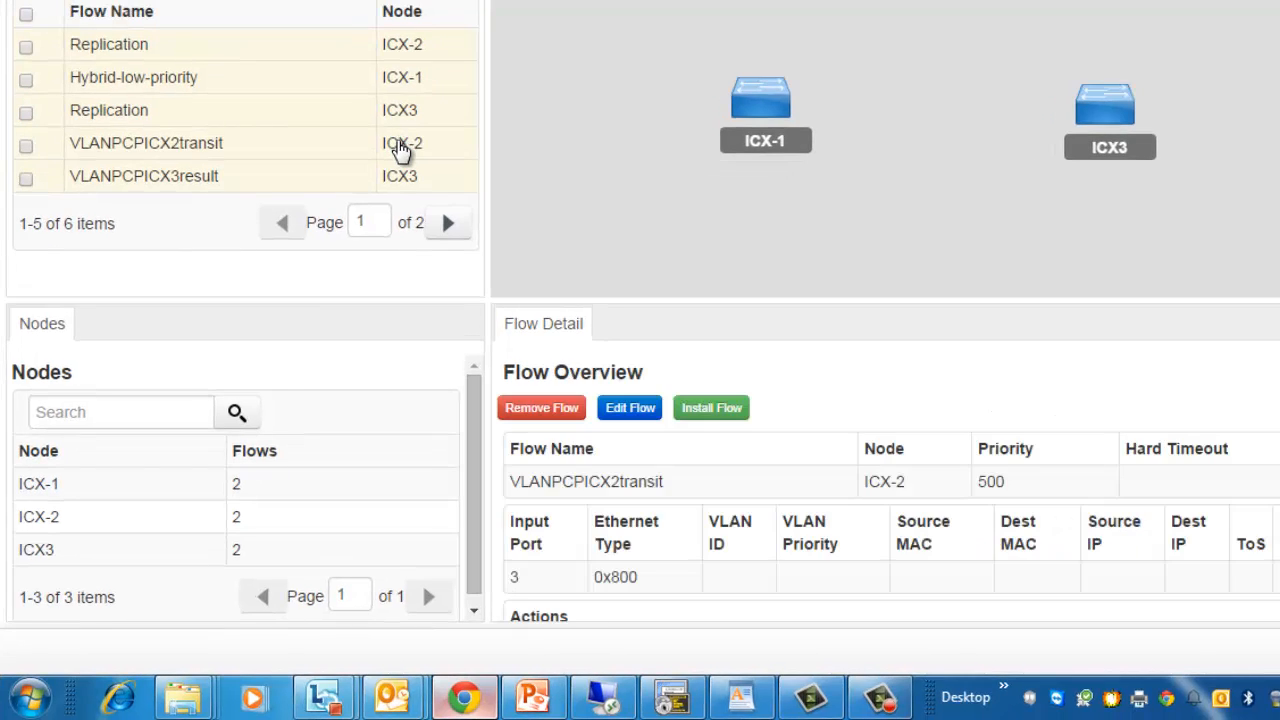
click(711, 407)
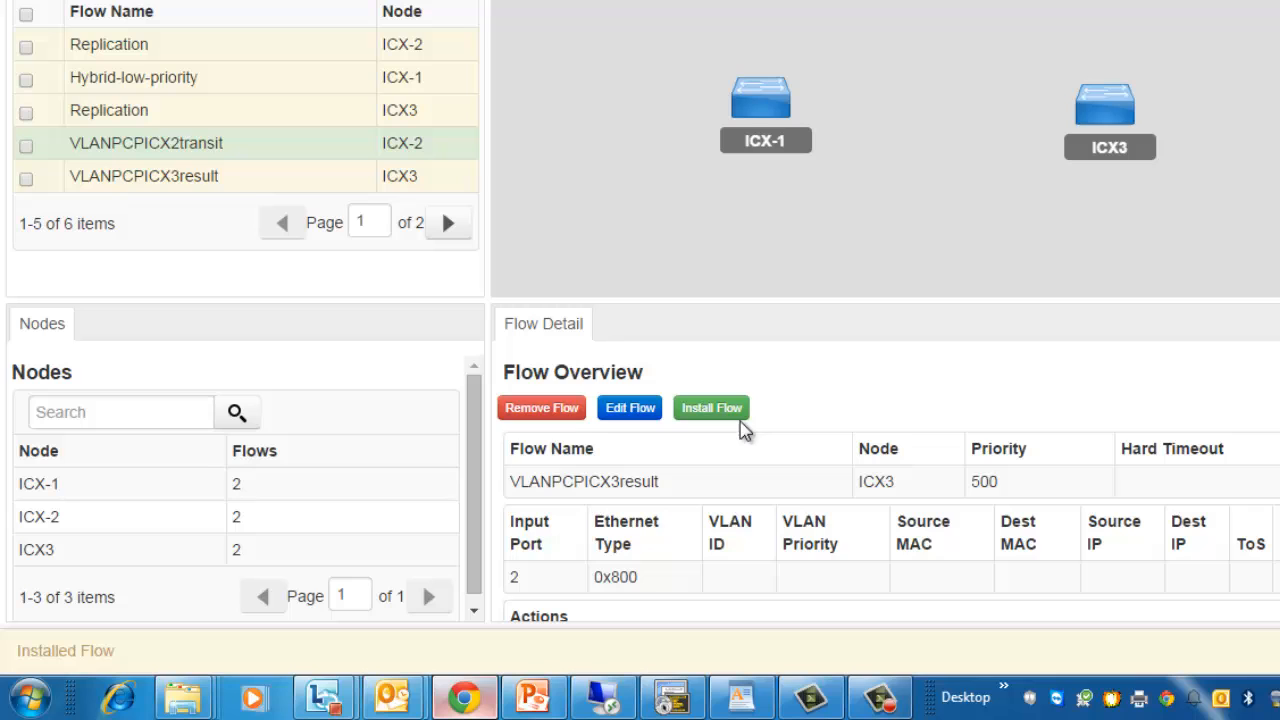
click(711, 407)
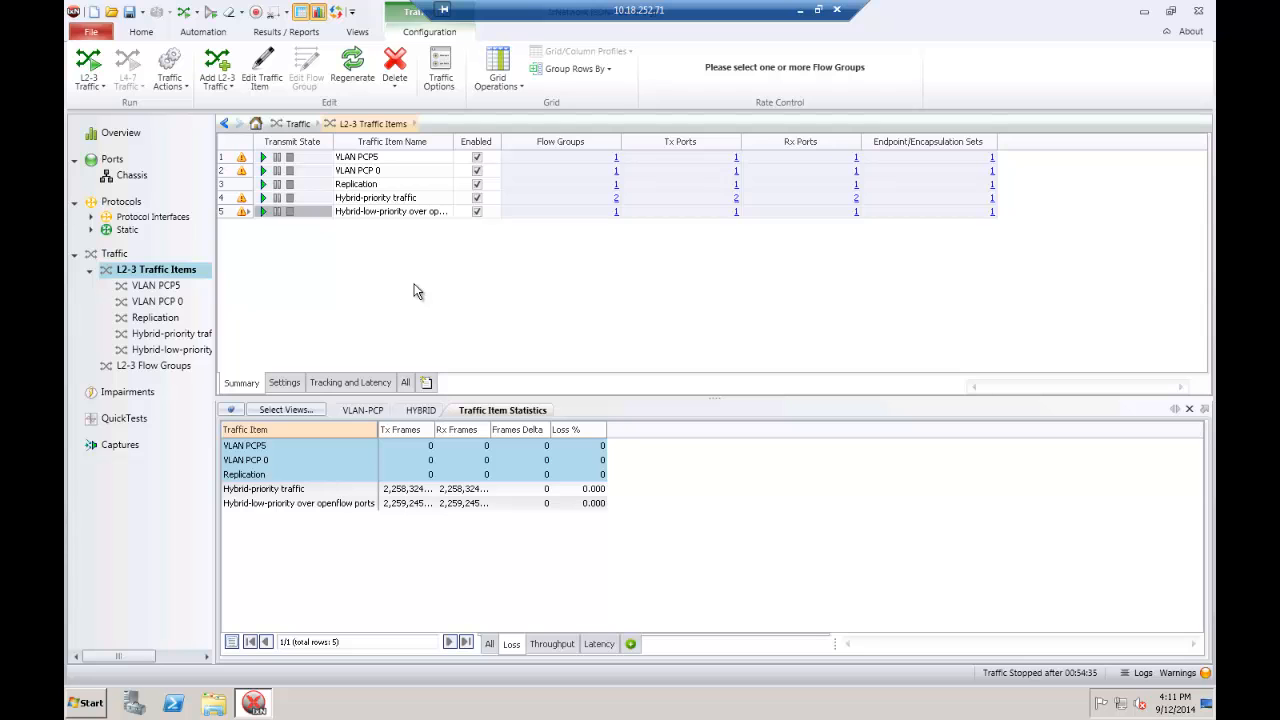
mouse_move(175, 305)
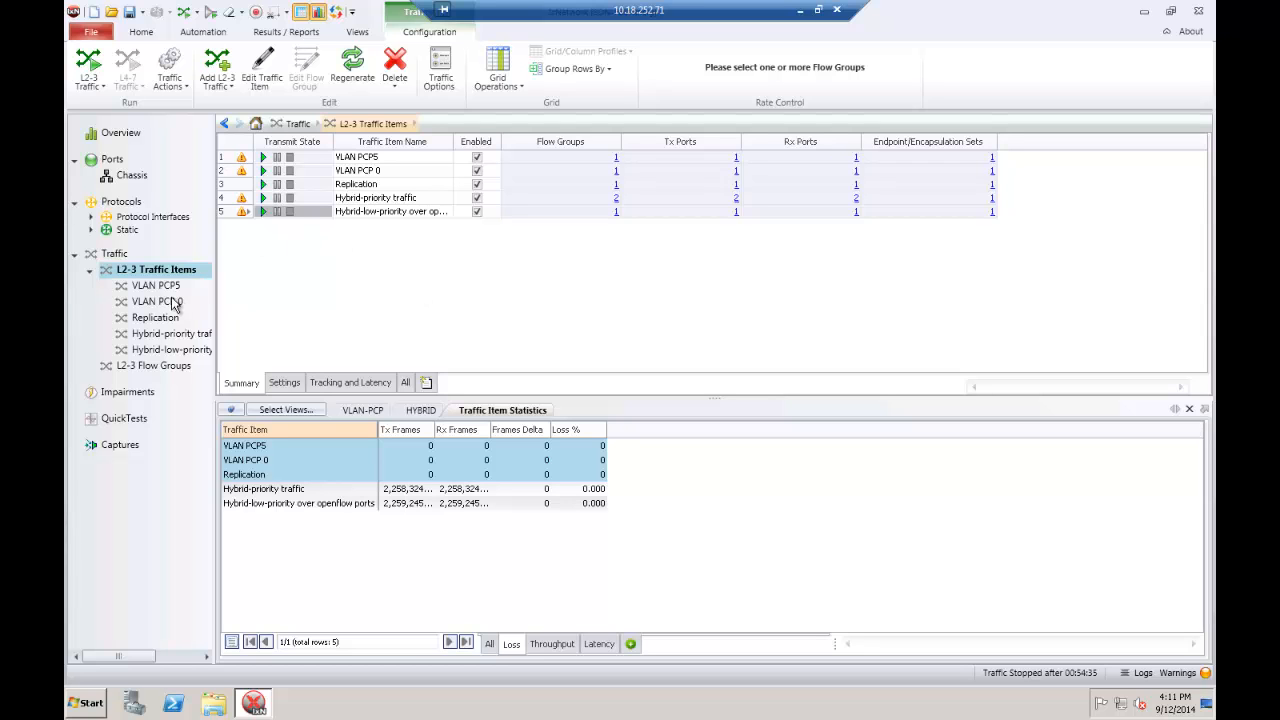
- Select the VLAN PCP 0 traffic item, icx-1-1/1/2 to icx-3-1/1/1 at 100% line rate
click(156, 301)
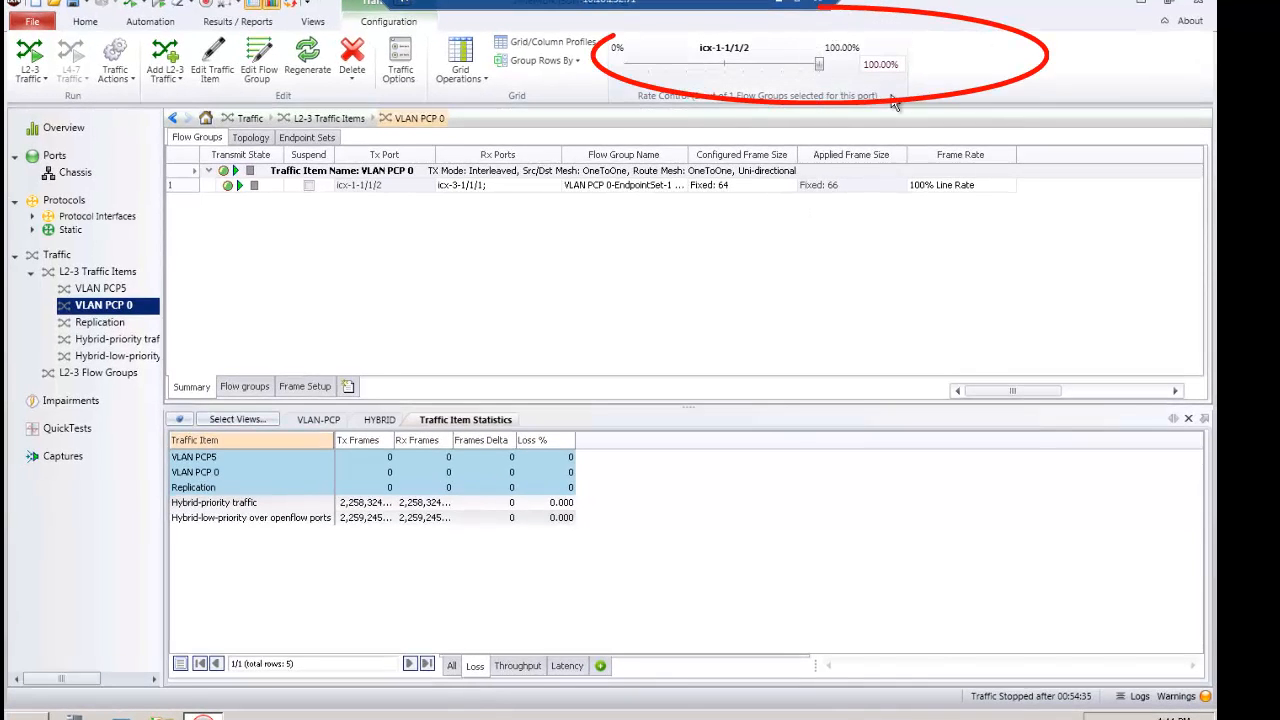
mouse_move(928, 60)
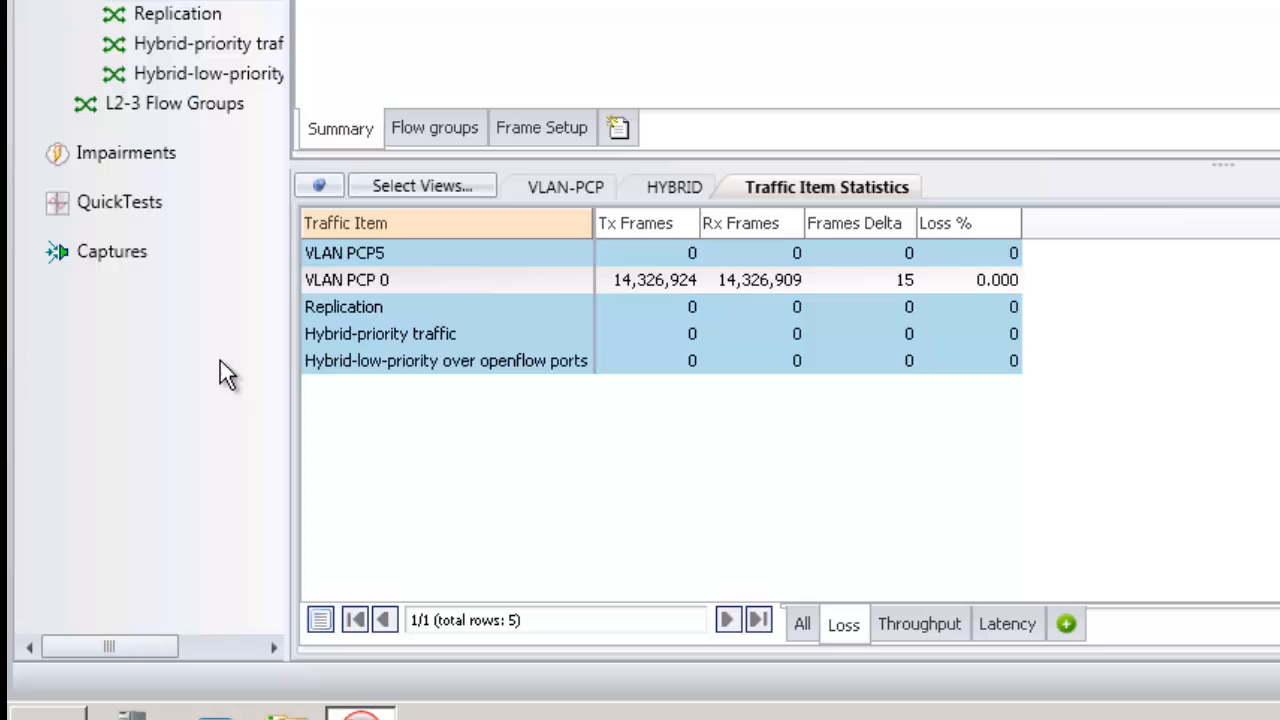
mouse_move(950, 410)
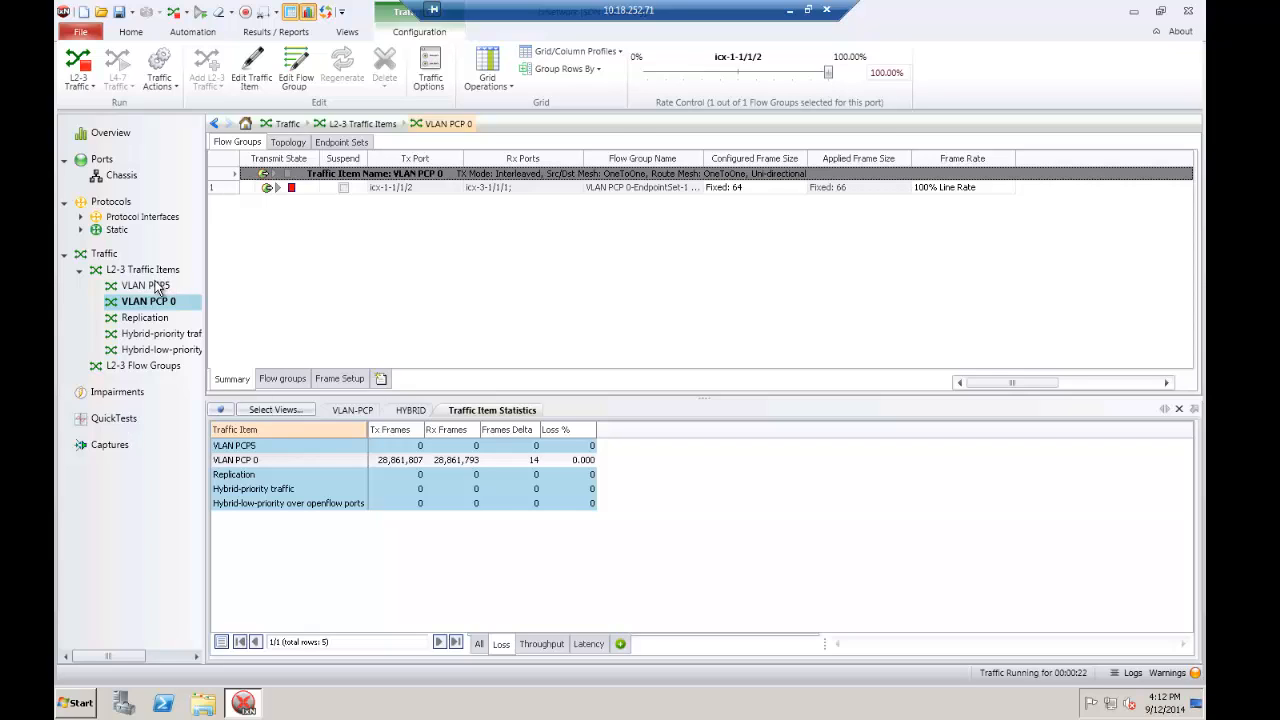
- Select the VLAN PCP5 traffic item to adjust its rate toward 20.35%
click(148, 285)
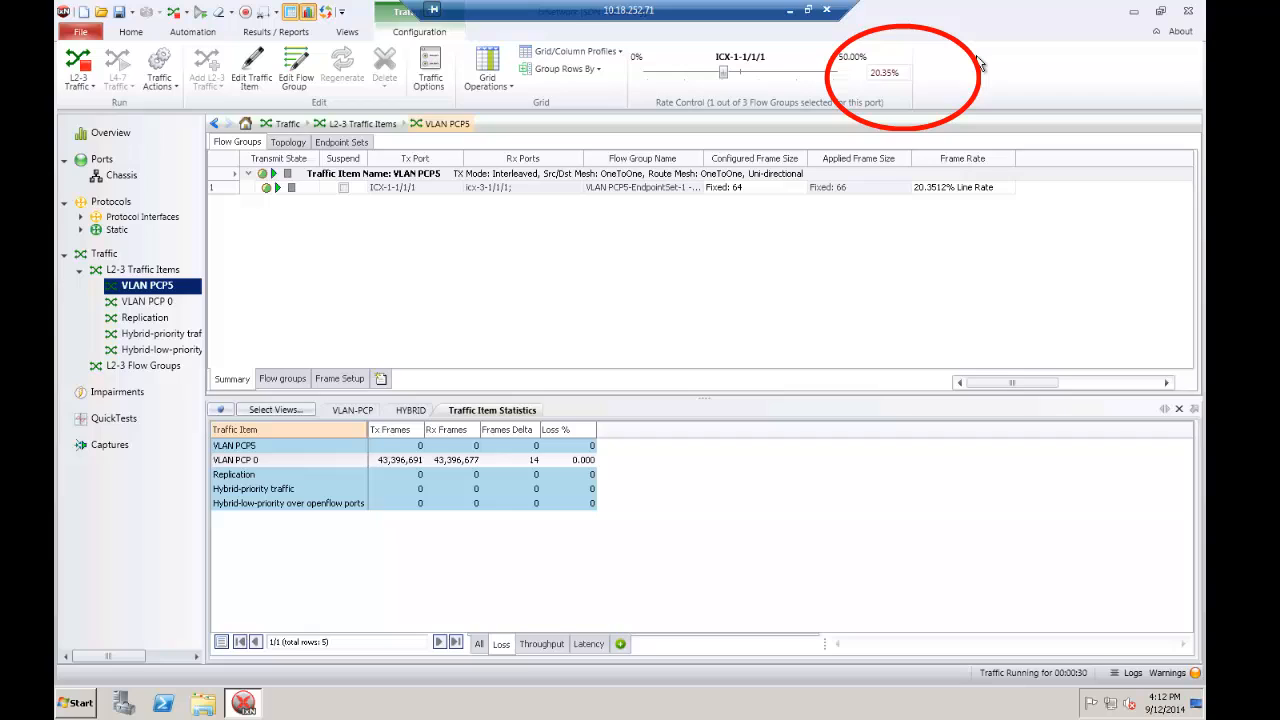
mouse_move(798, 241)
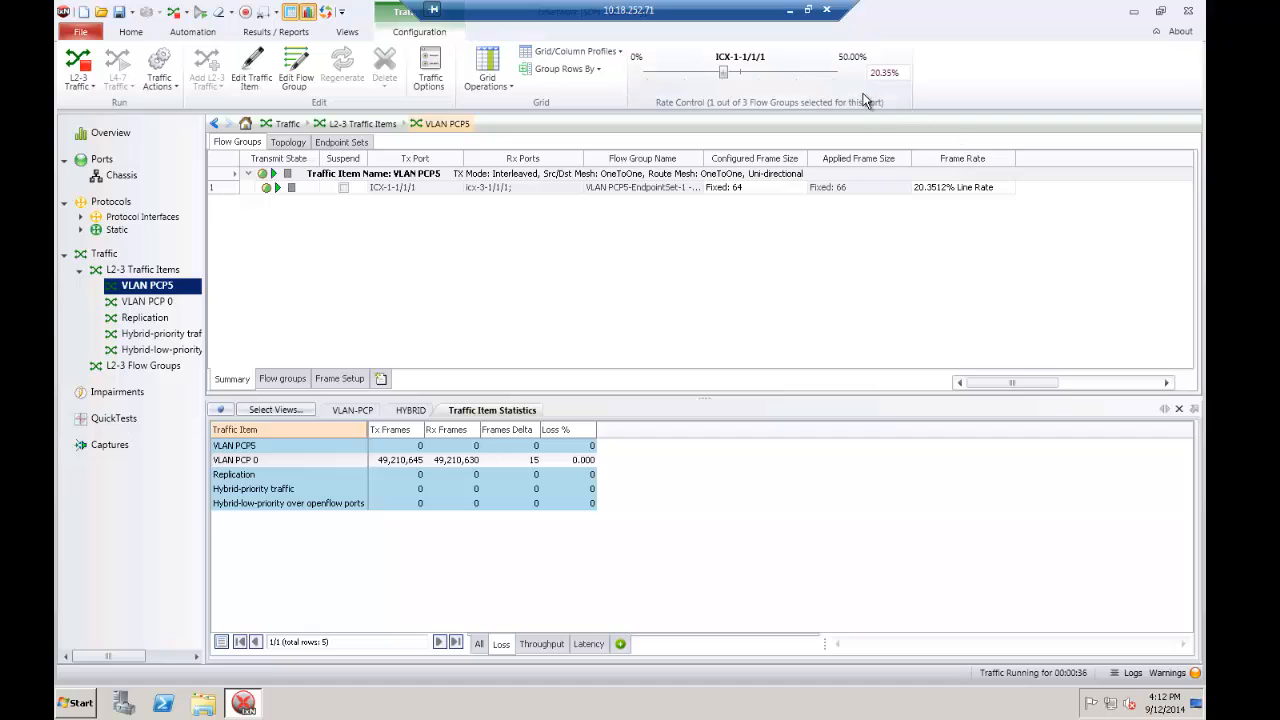
mouse_move(901, 92)
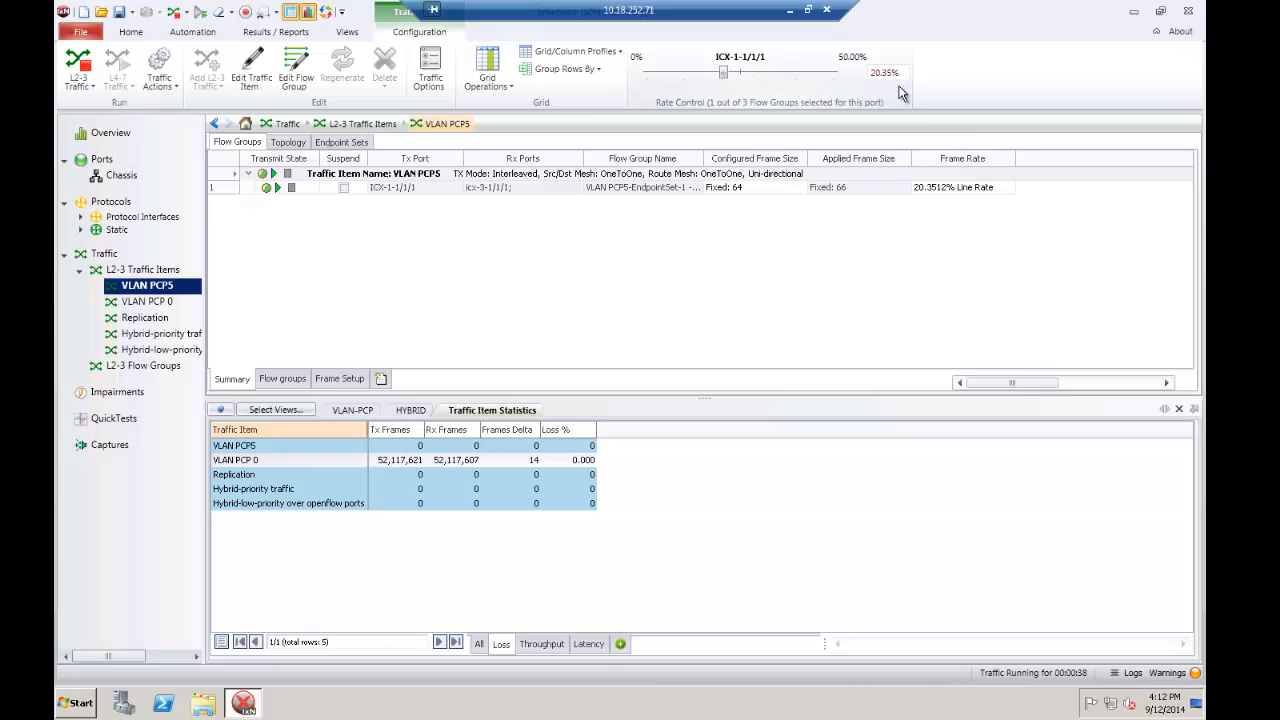